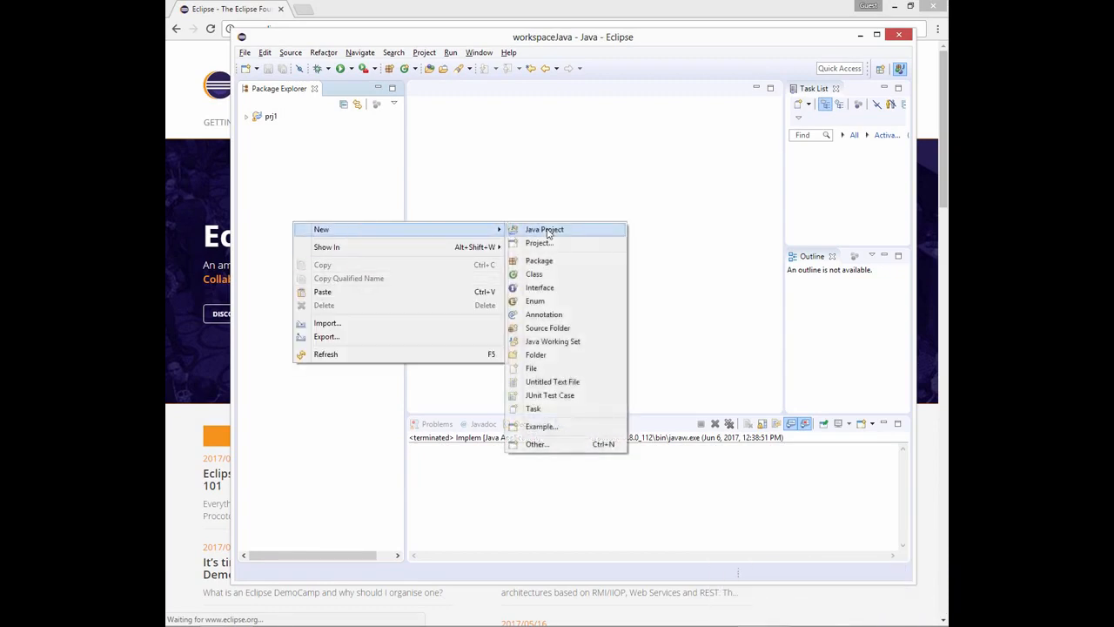
- Create a new Java project named 'flowershop' in the workspace
left_click(544, 230)
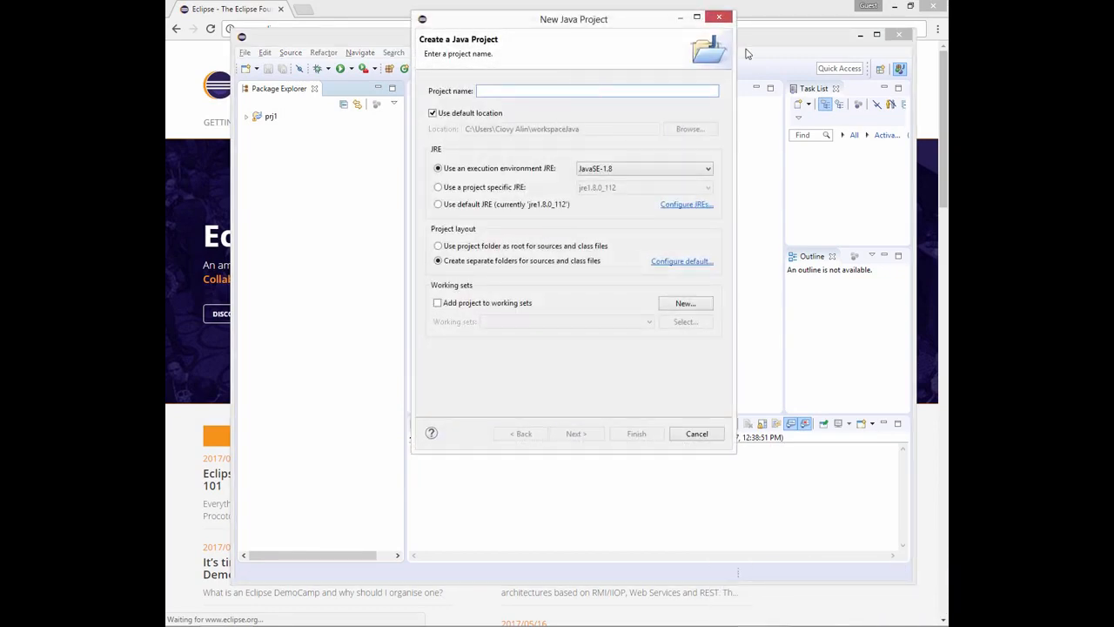
type("flowershop")
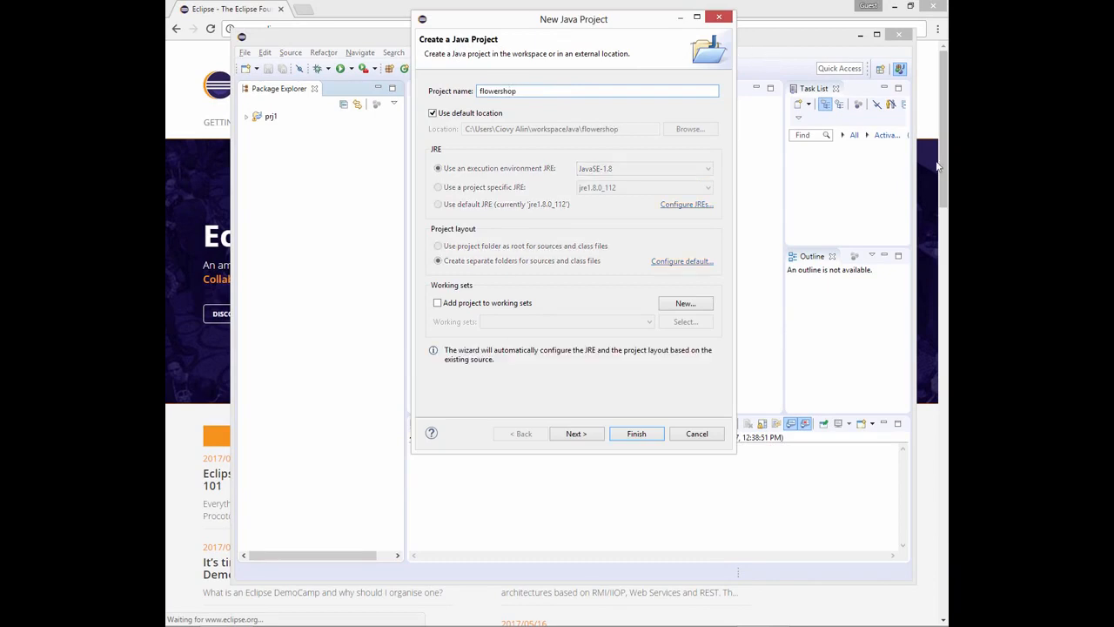
left_click(637, 434)
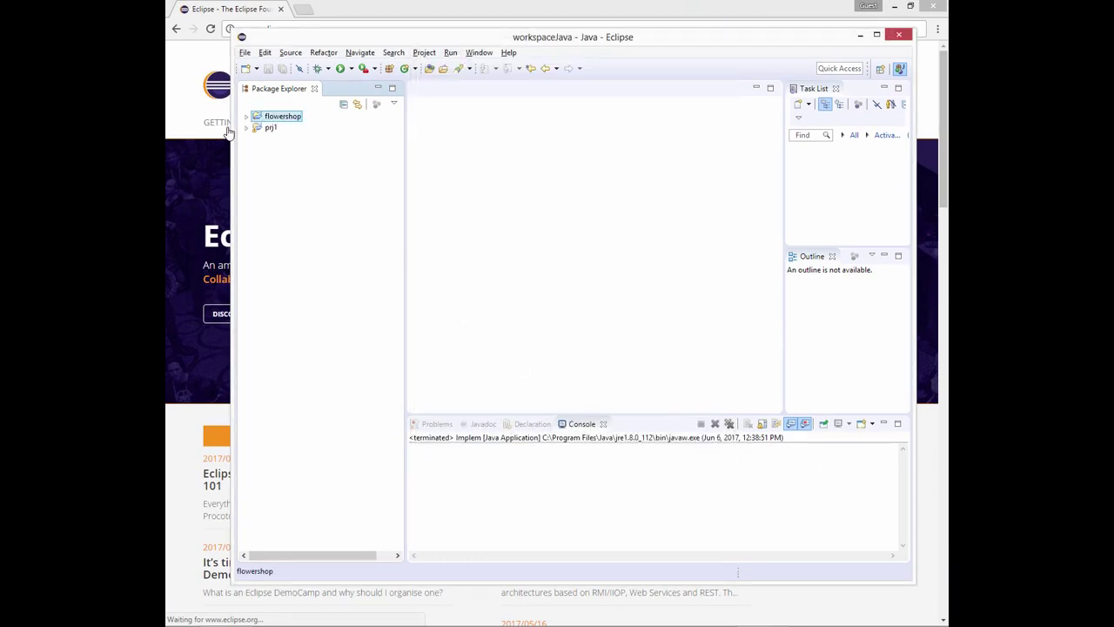
- Add an empty file named 'Implem' to the flowershop package under src
left_click(248, 115)
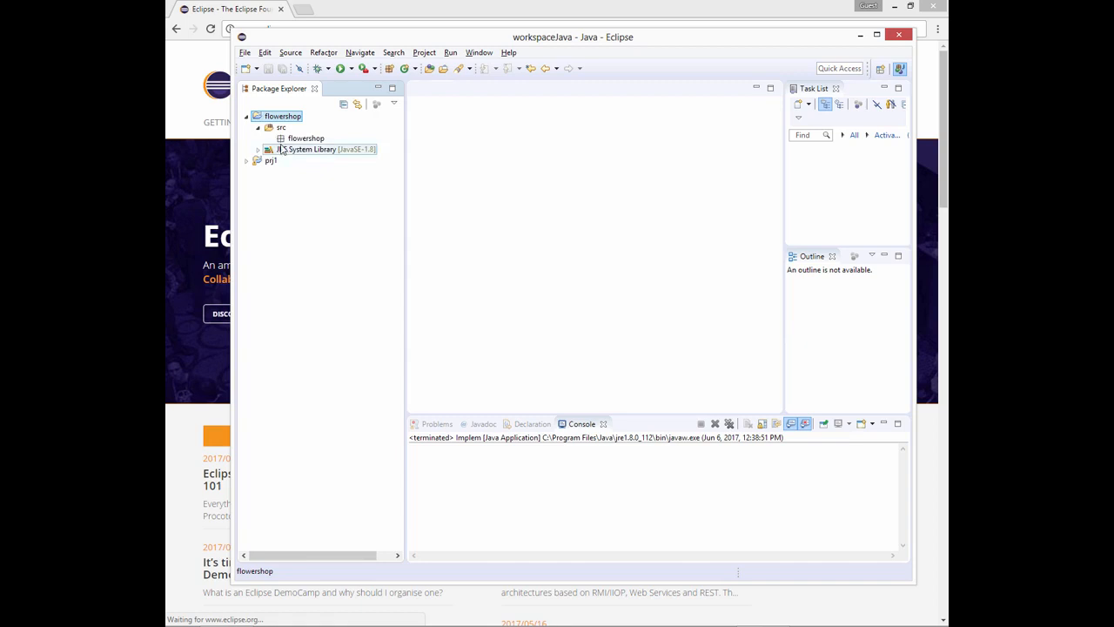
right_click(307, 137)
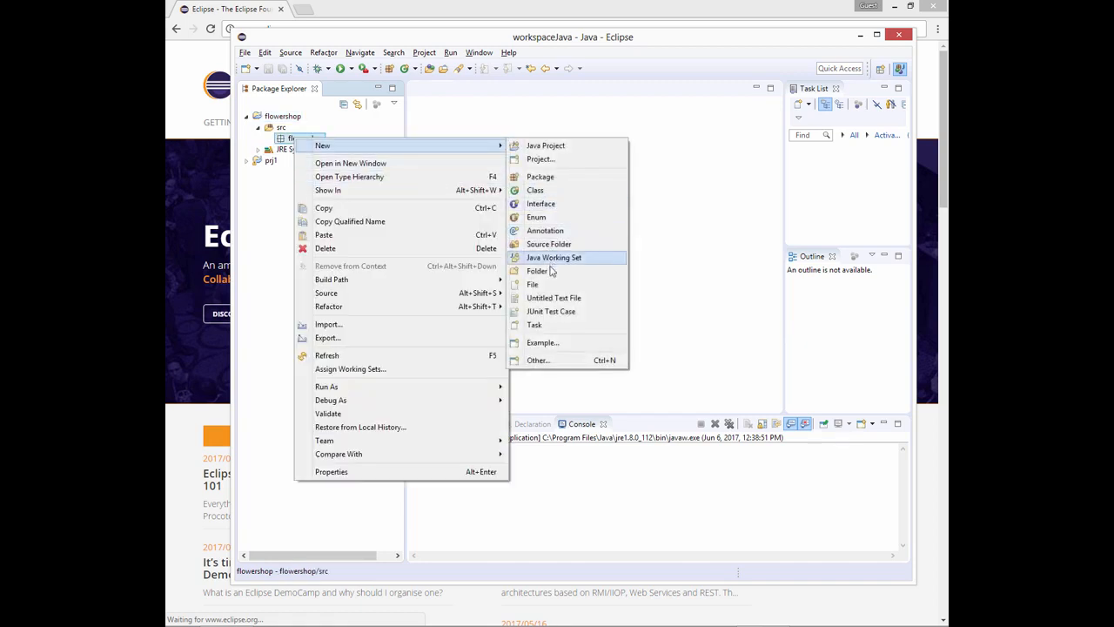
left_click(532, 284)
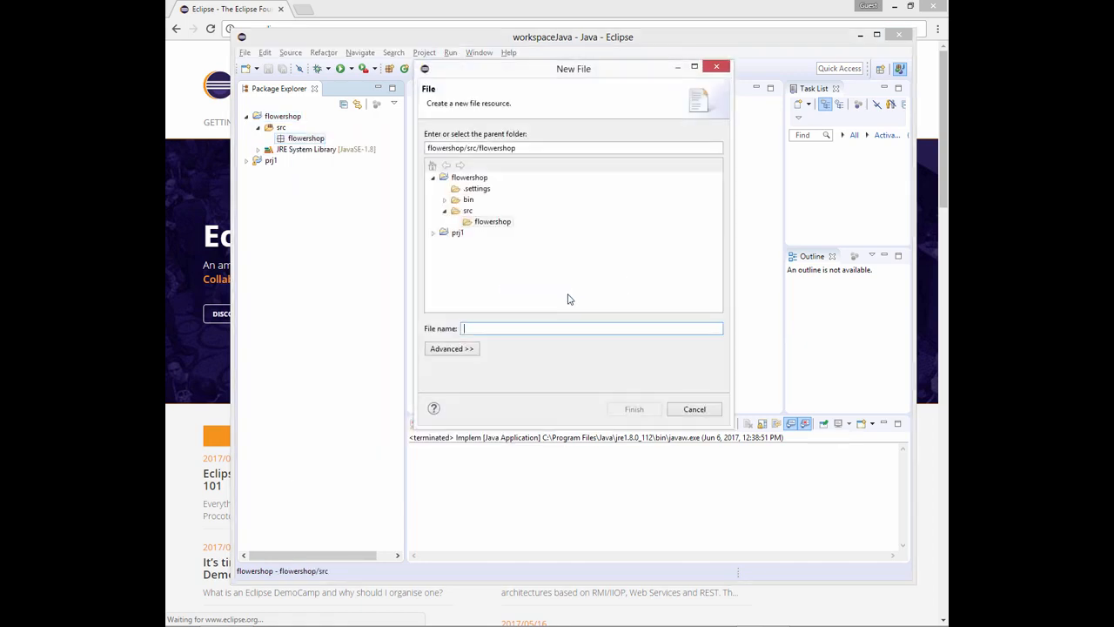
type("Implem")
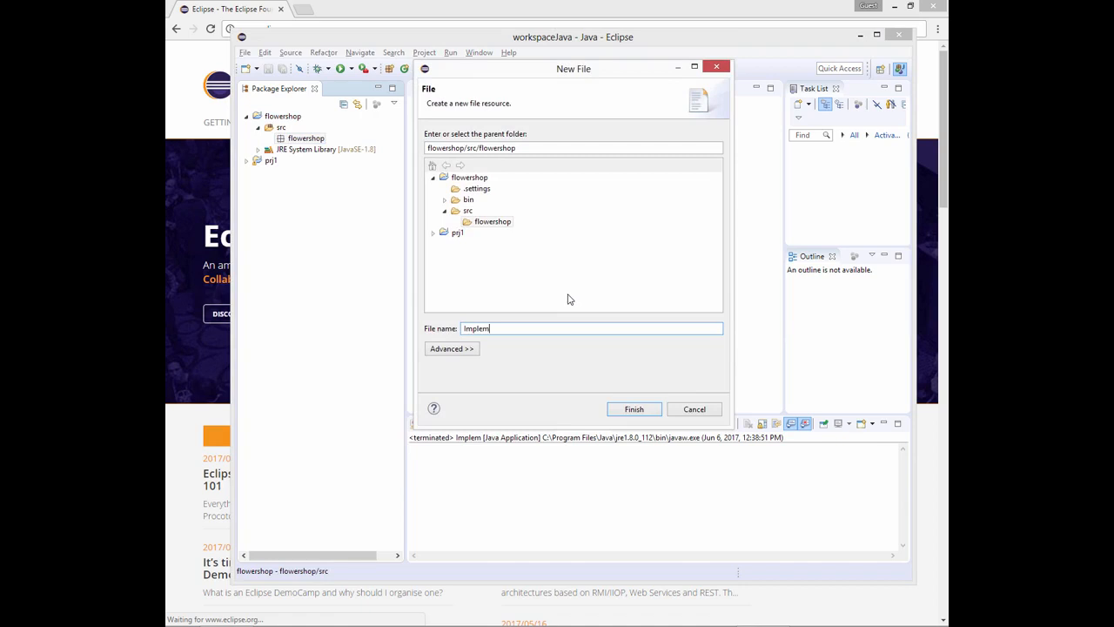
mouse_move(633, 409)
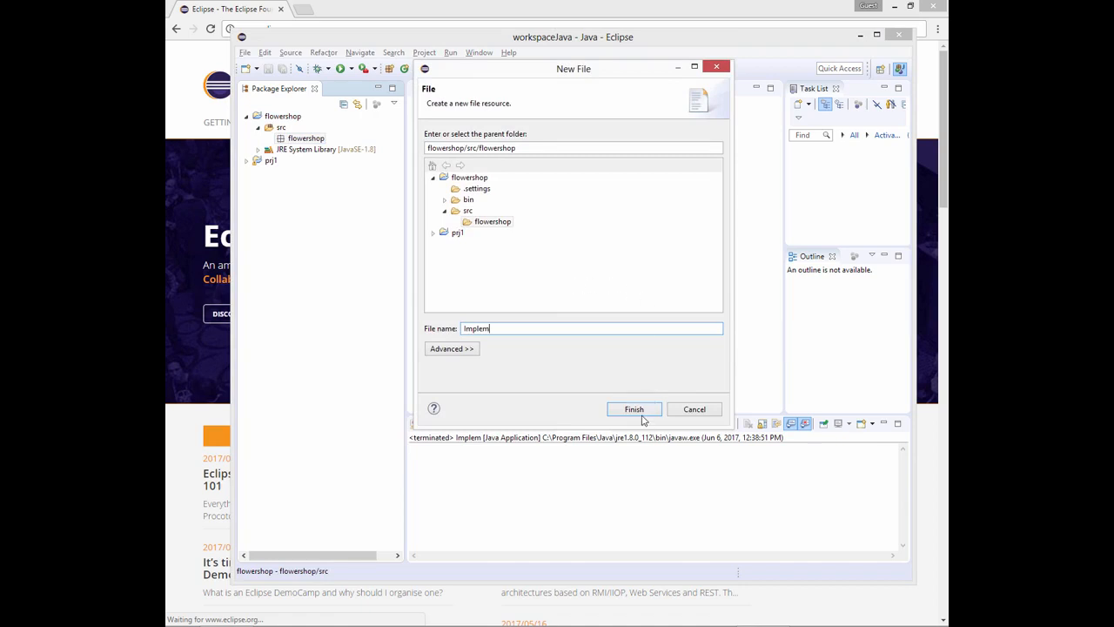
left_click(633, 409)
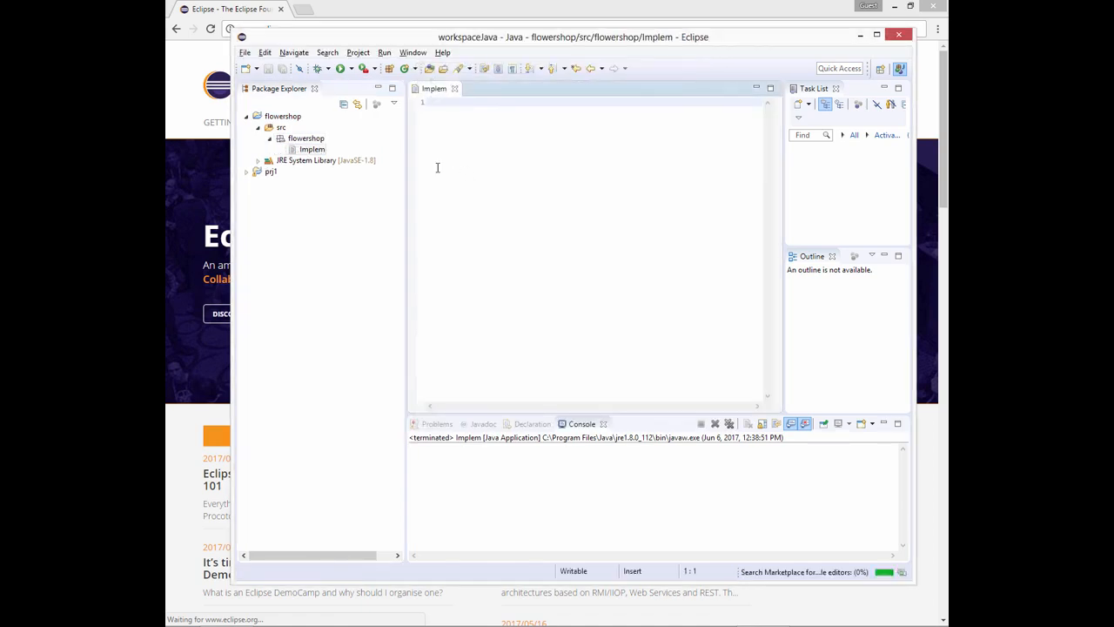
- Rename the Implem file to 'Implem.java' via Refactor > Rename
right_click(312, 150)
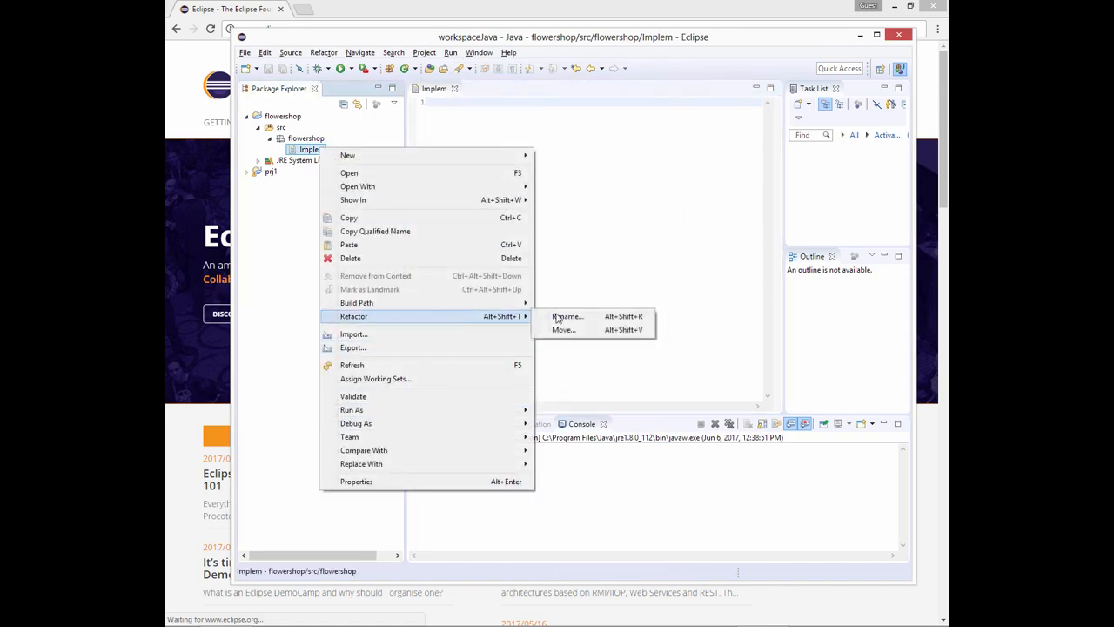
left_click(567, 317)
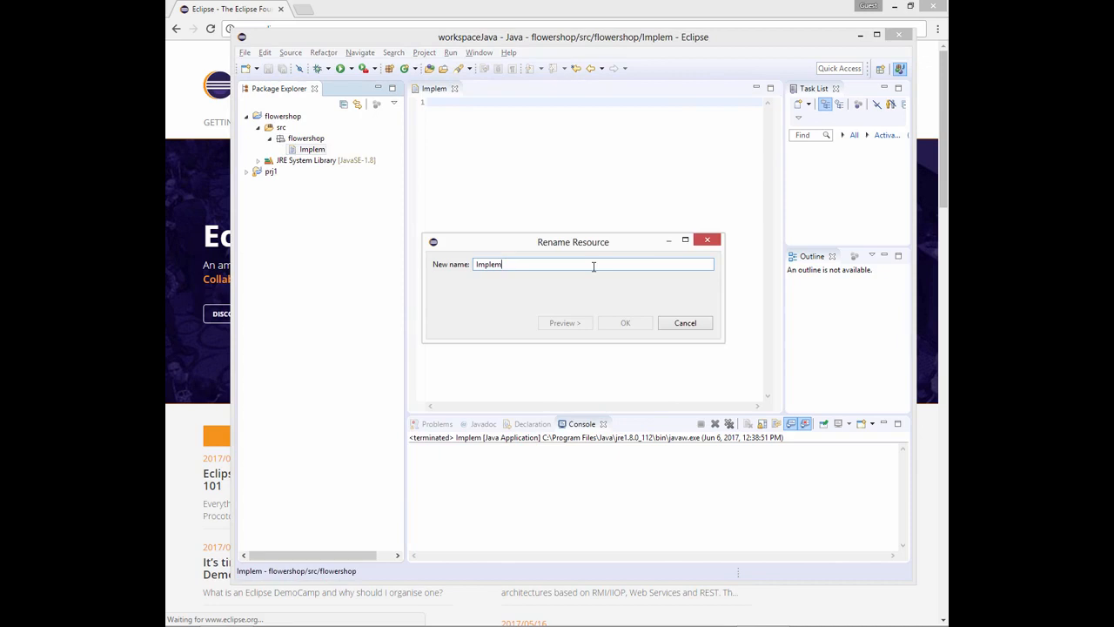
type(".java")
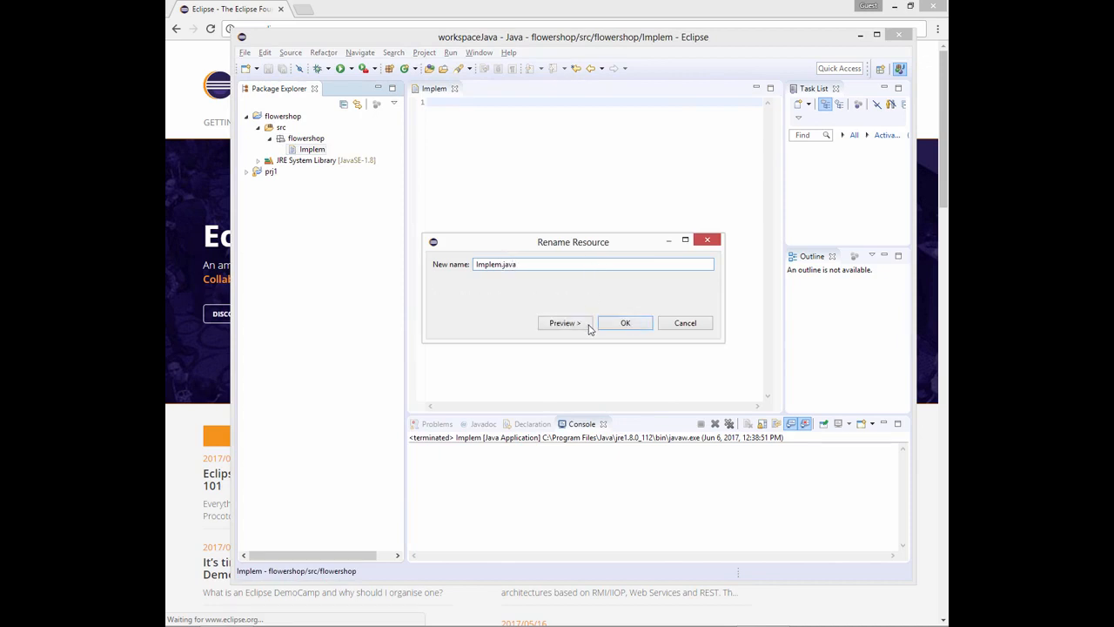
left_click(624, 322)
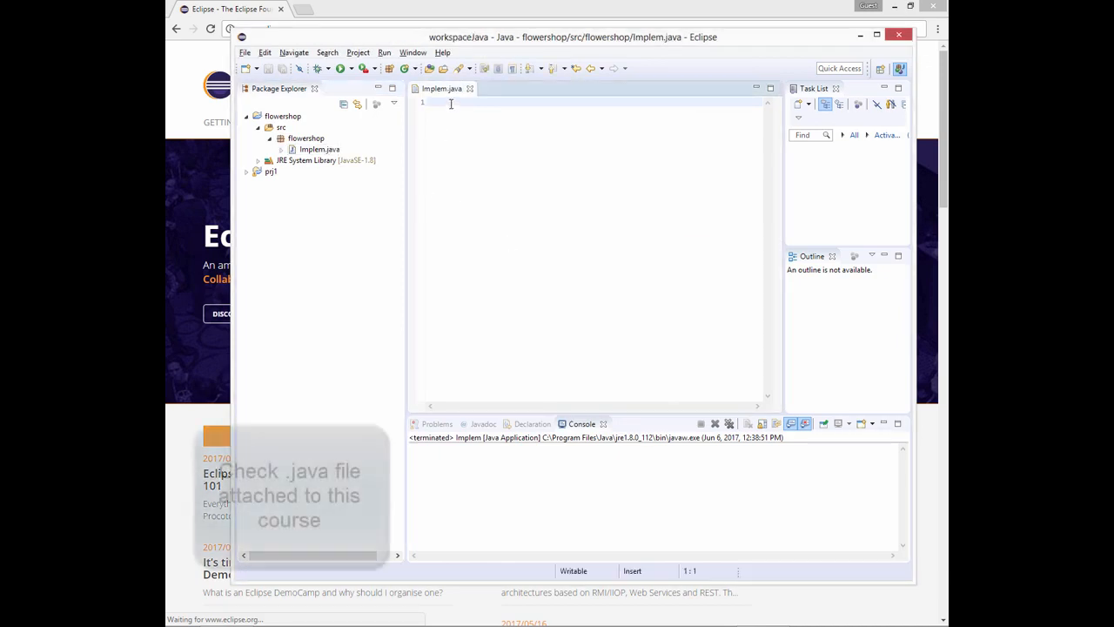
- Paste the Shop, Flower and Manager class code and add 'package flowershop;' on top
left_click(451, 103)
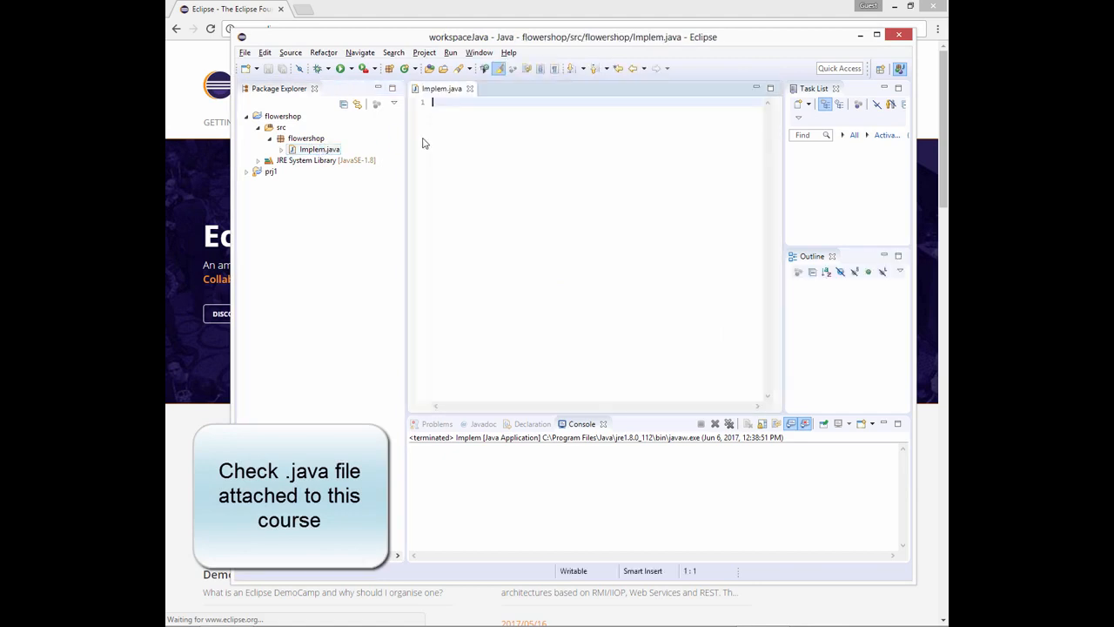
key("ctrl+v")
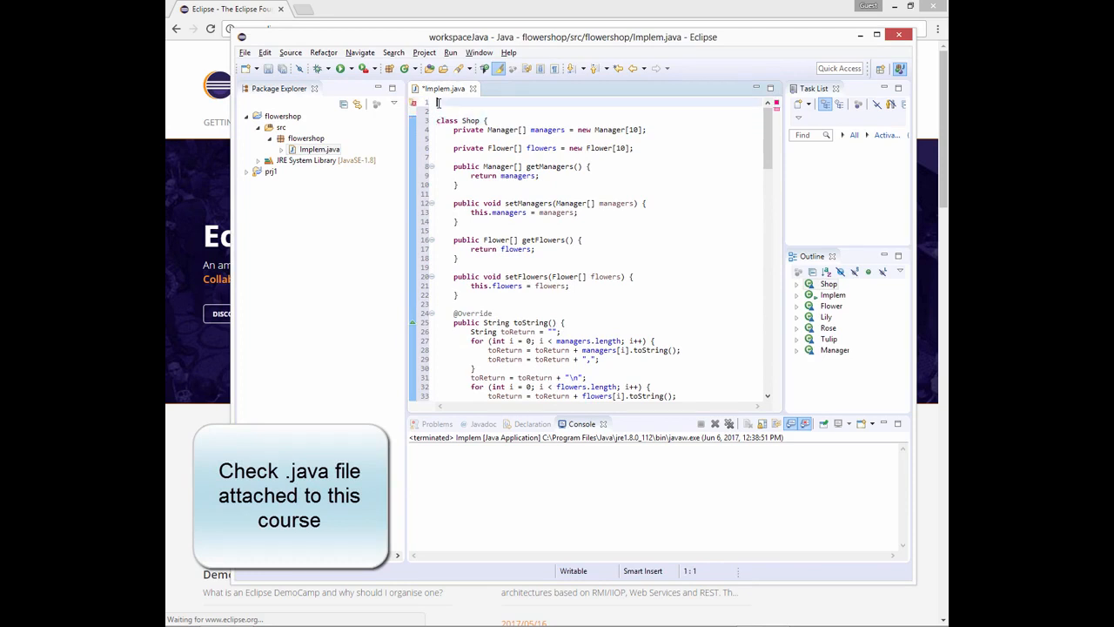
type("package")
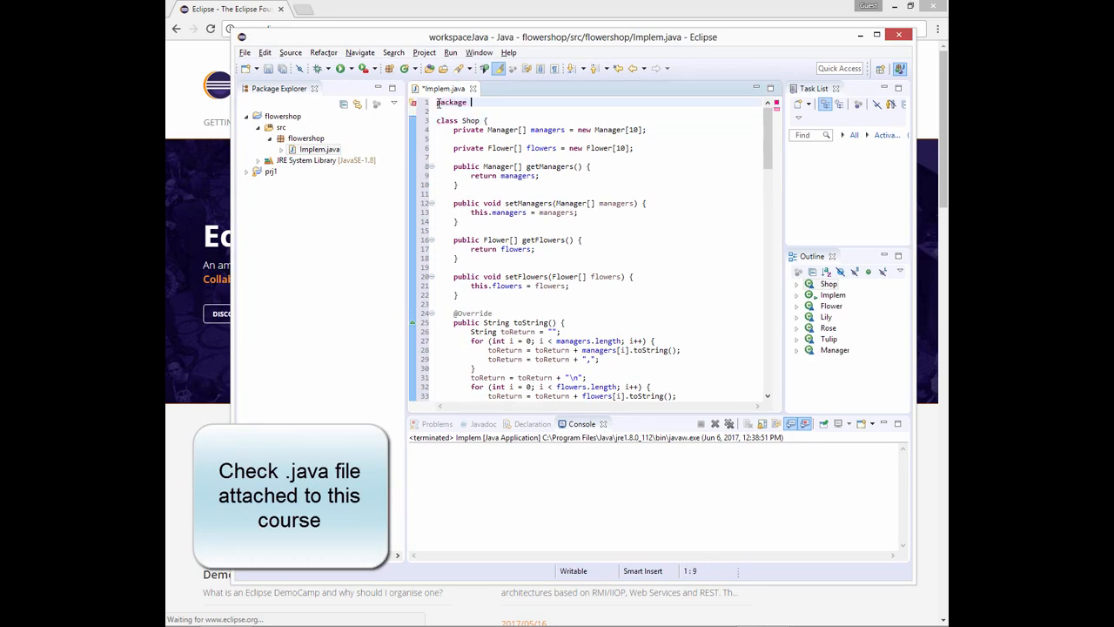
type("flowershop;")
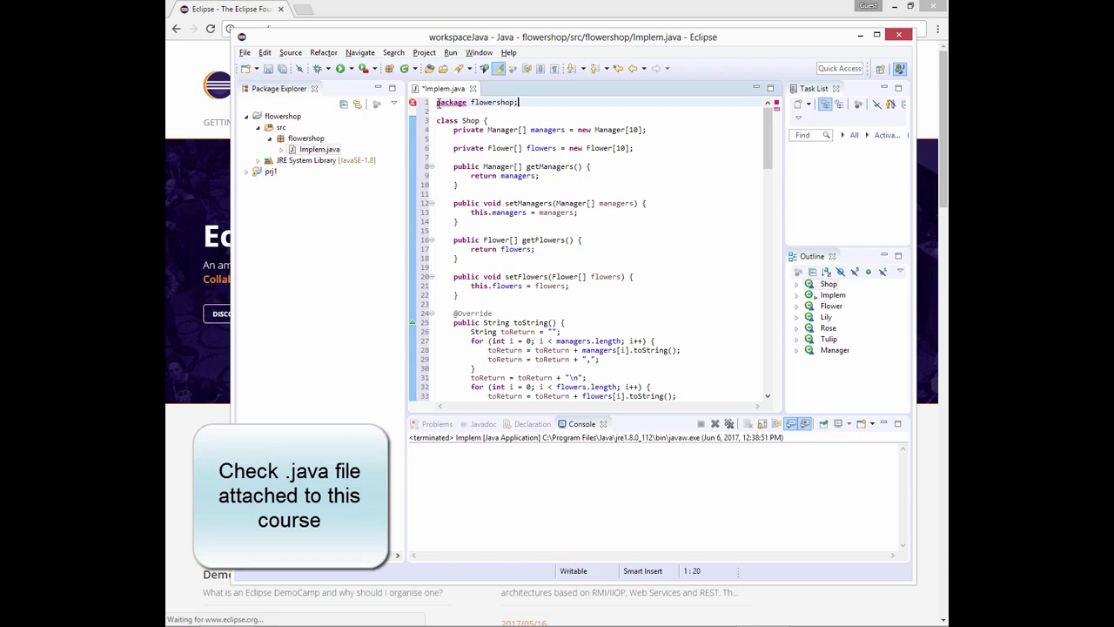